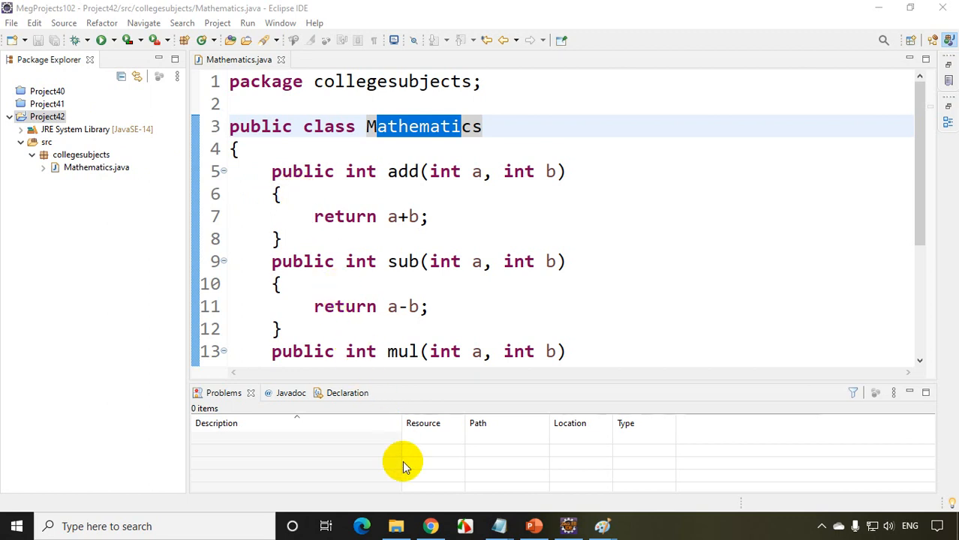
Dismiss the JavaLibraries folder window and close Project42 from the Package Explorer.
left_click(395, 526)
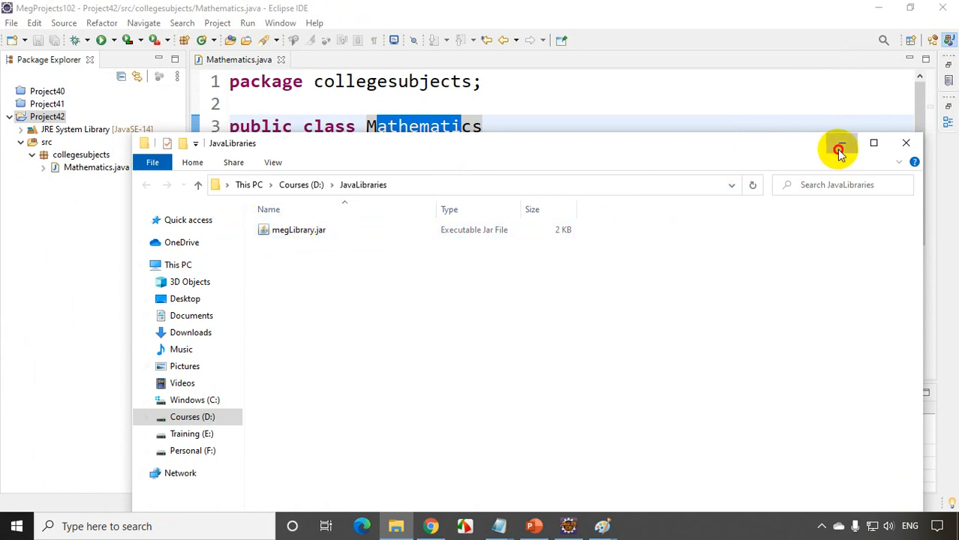
left_click(838, 147)
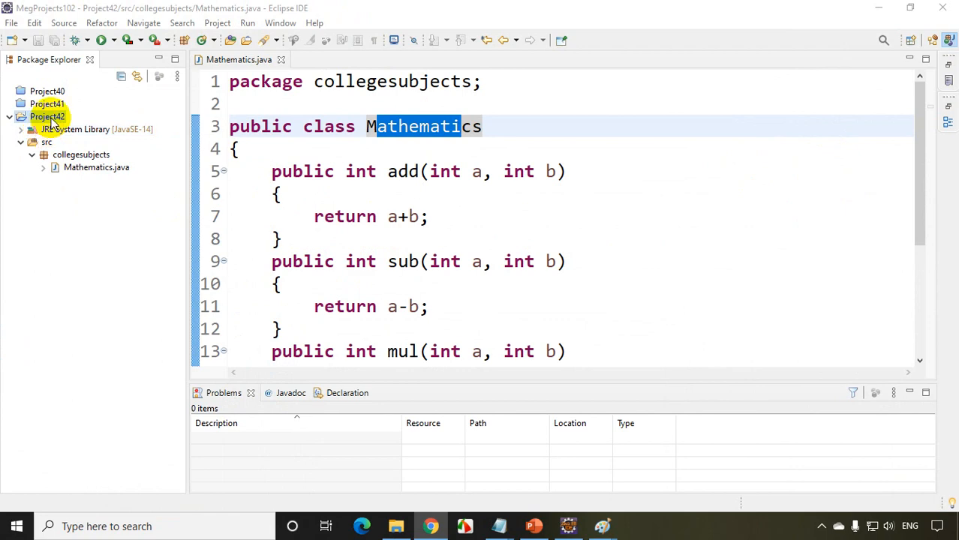
right_click(47, 116)
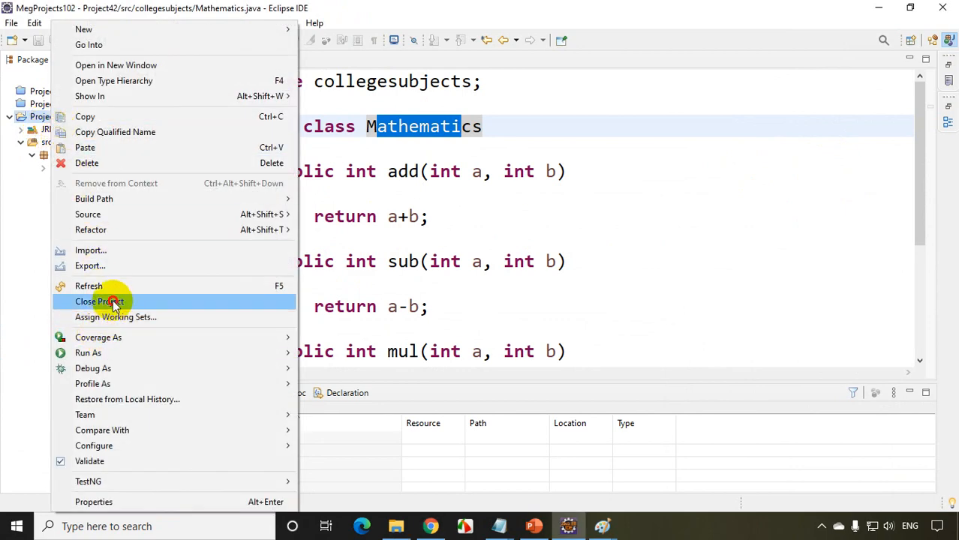
left_click(98, 300)
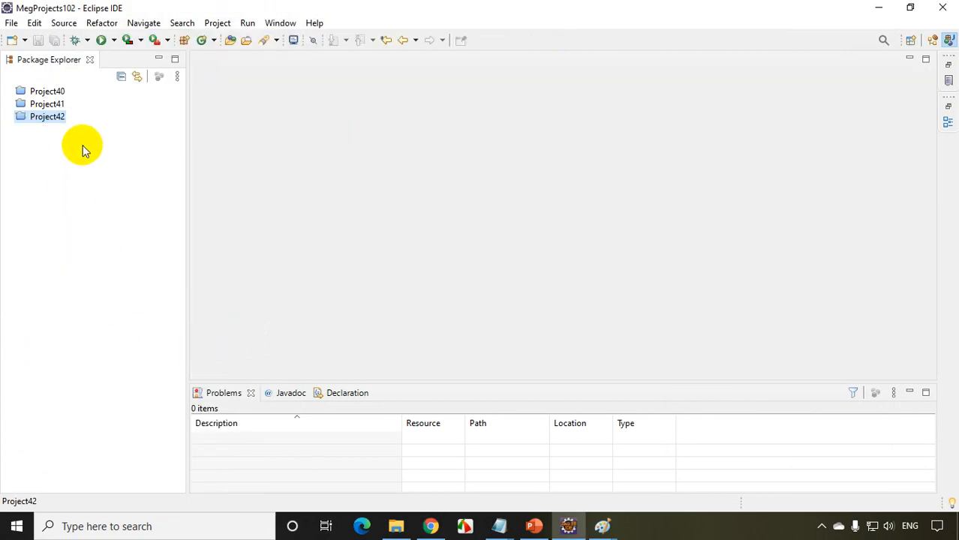
mouse_move(85, 183)
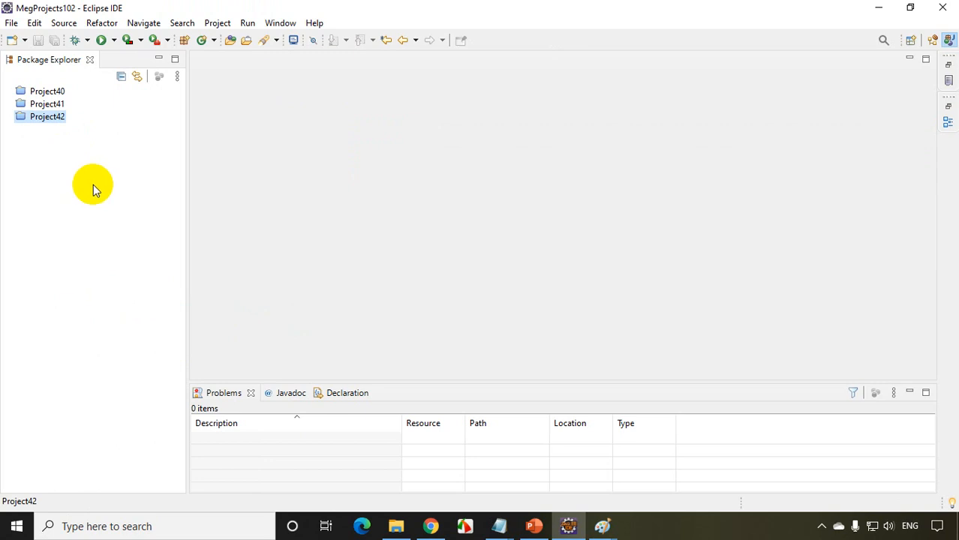
Create Java project Project43 with the module-info.java option unchecked.
left_click(11, 22)
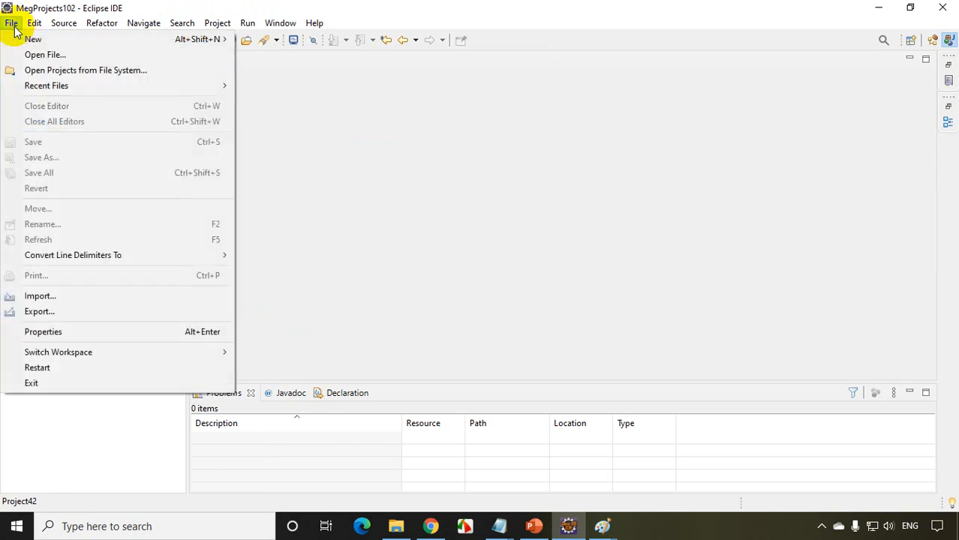
left_click(33, 39)
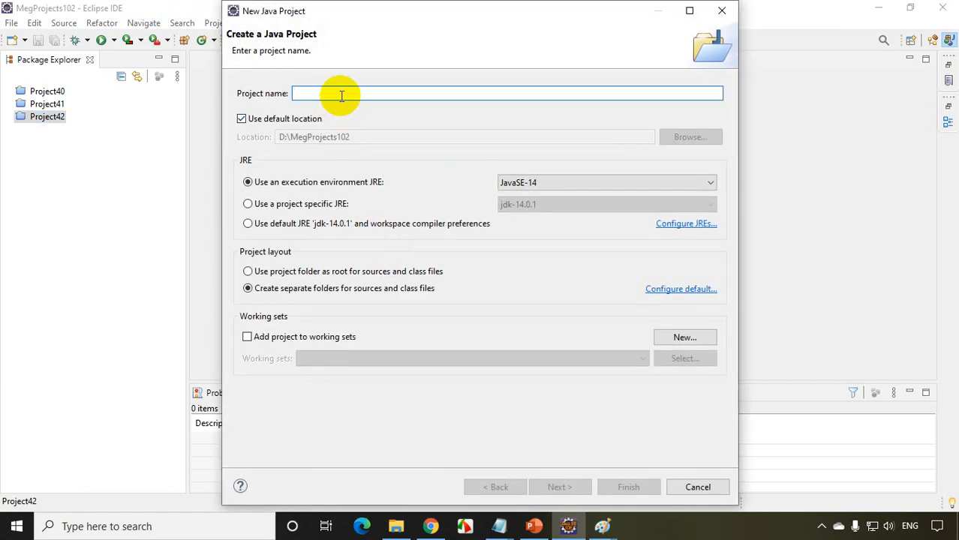
type("Project")
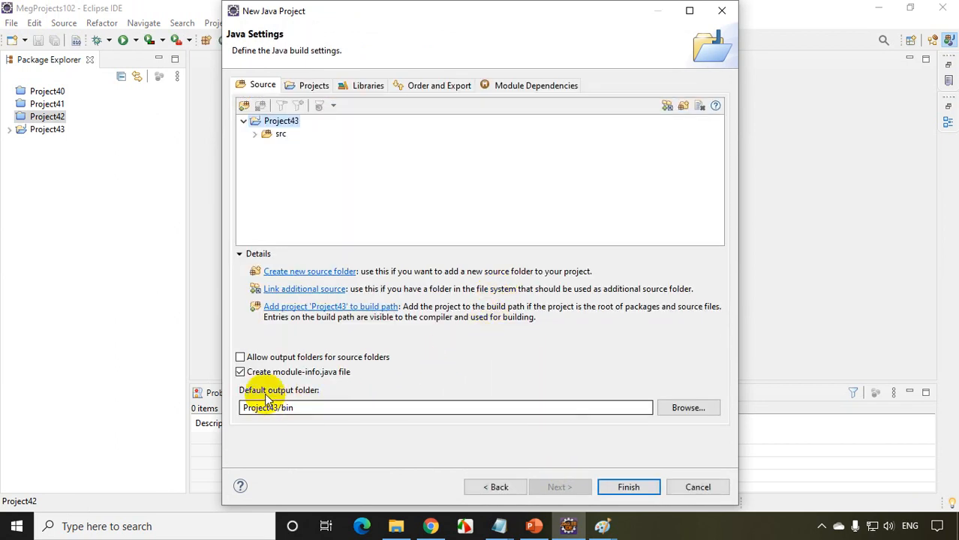
left_click(240, 372)
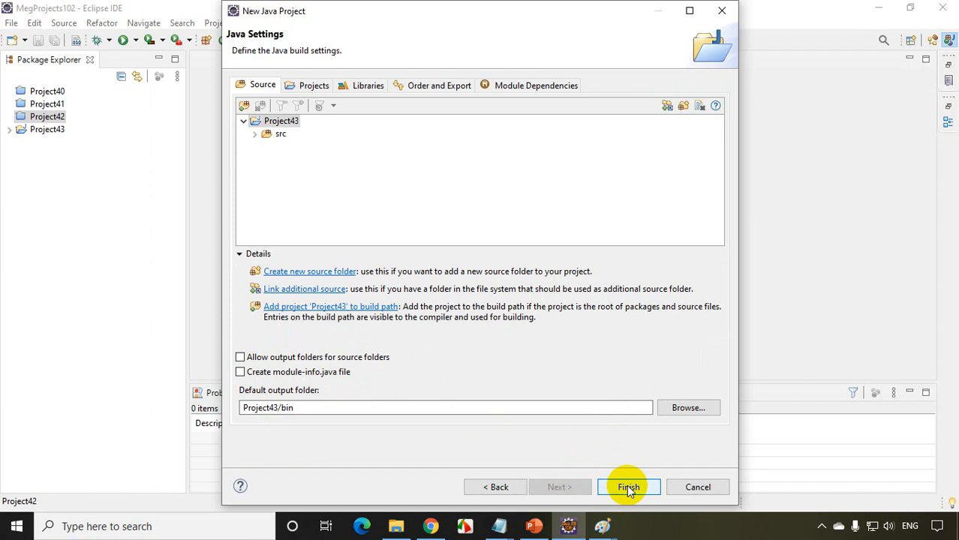
left_click(628, 487)
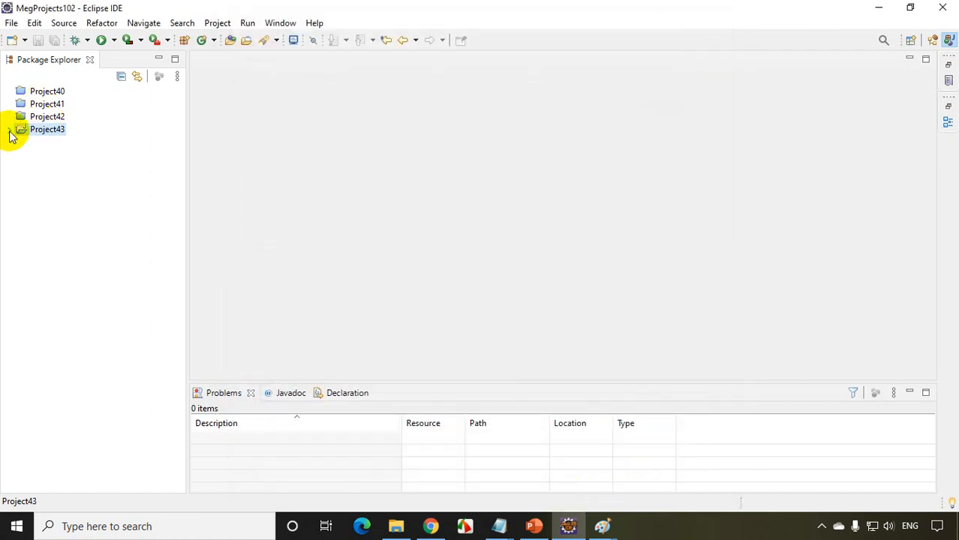
Create the package myclientpackage under Project43's src folder.
right_click(47, 129)
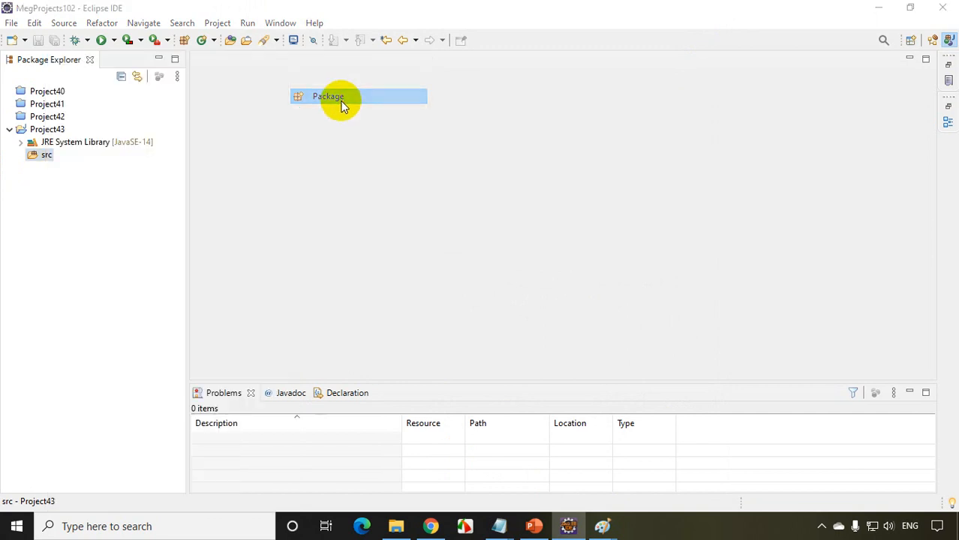
left_click(328, 96)
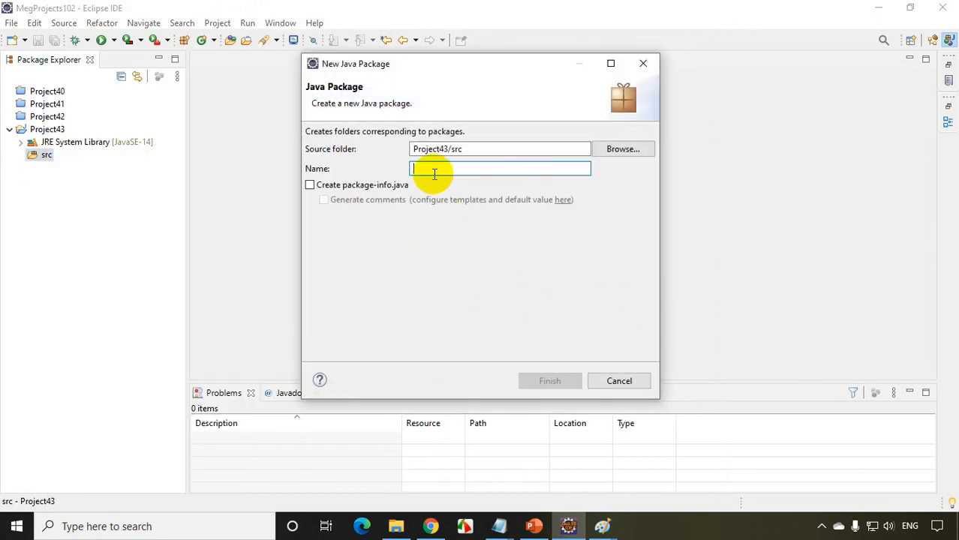
type("myclient")
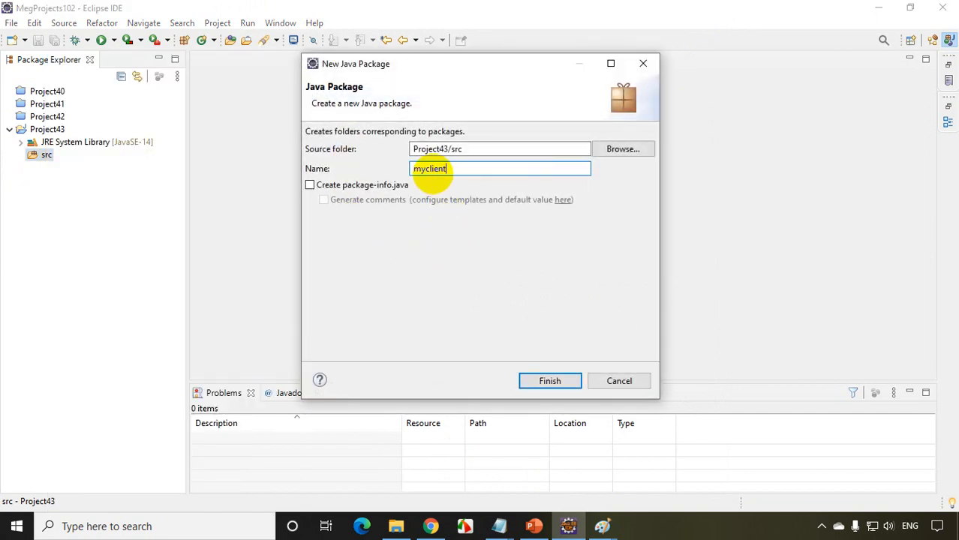
left_click(549, 380)
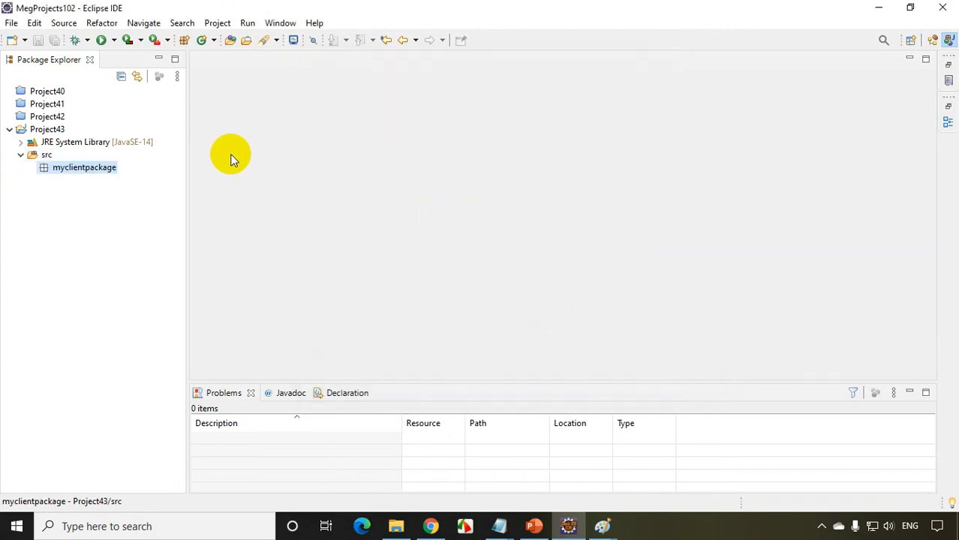
Create class MyClass with a public static void main stub, then open MyClass.java.
right_click(84, 167)
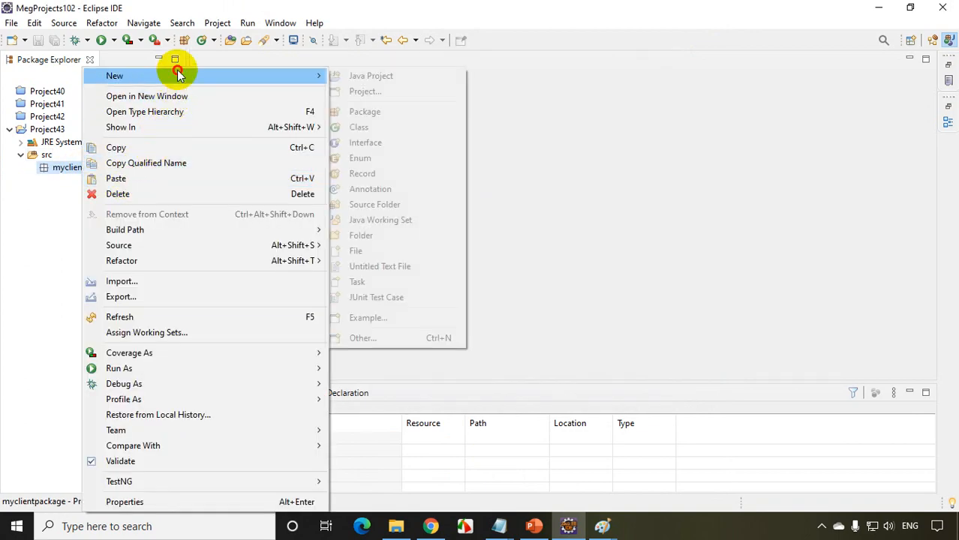
left_click(359, 127)
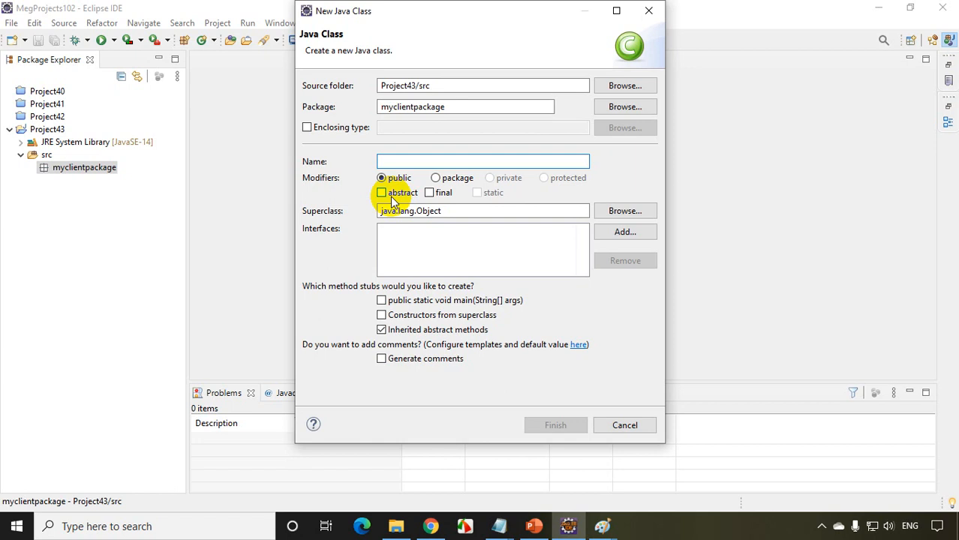
type("MyCLA")
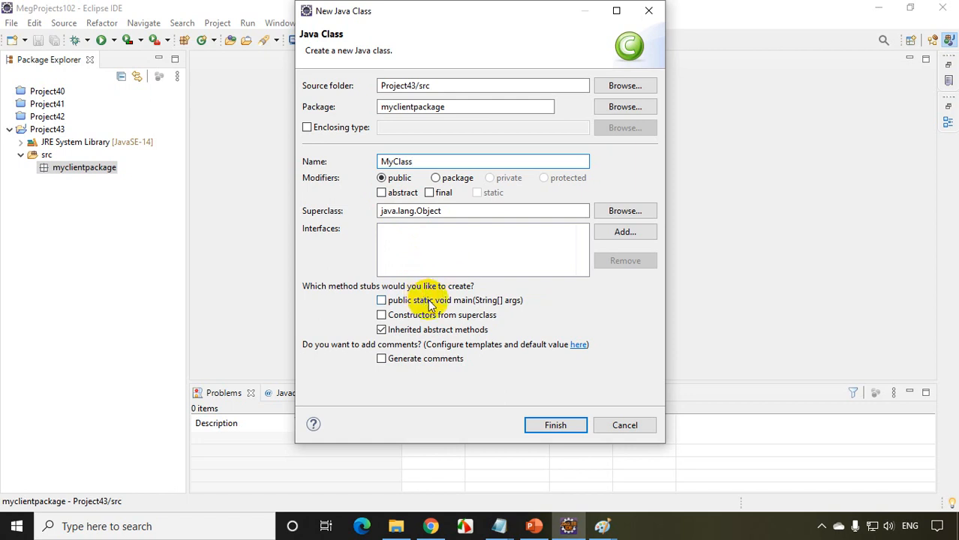
left_click(381, 301)
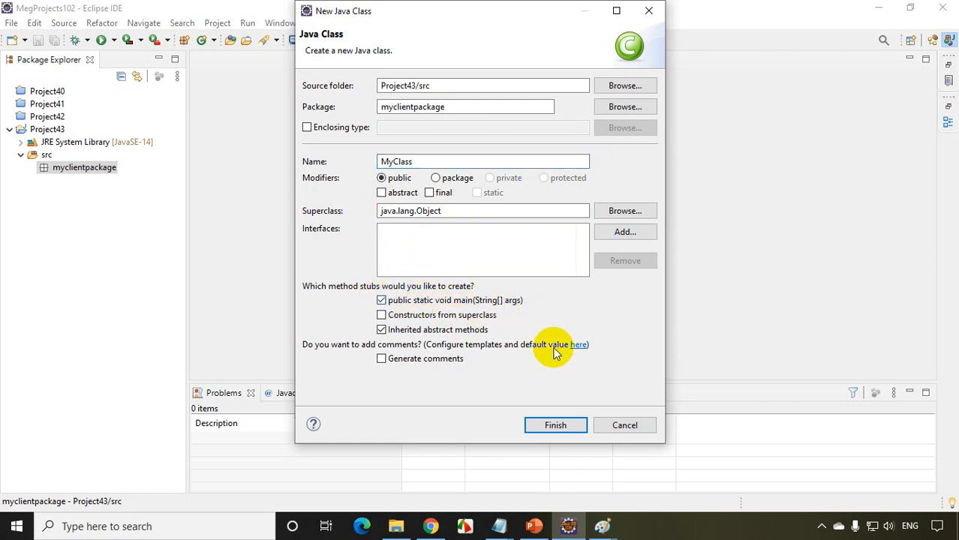
left_click(555, 425)
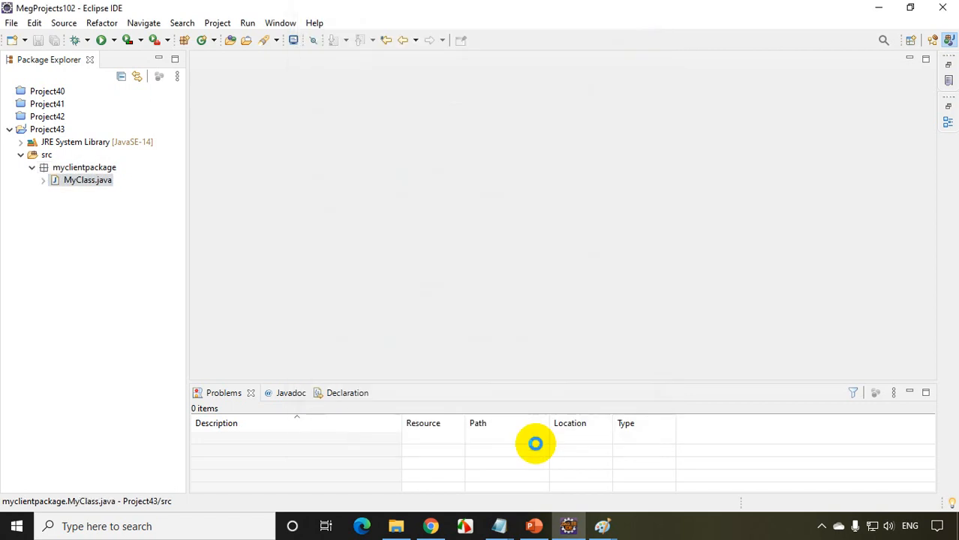
double_click(87, 180)
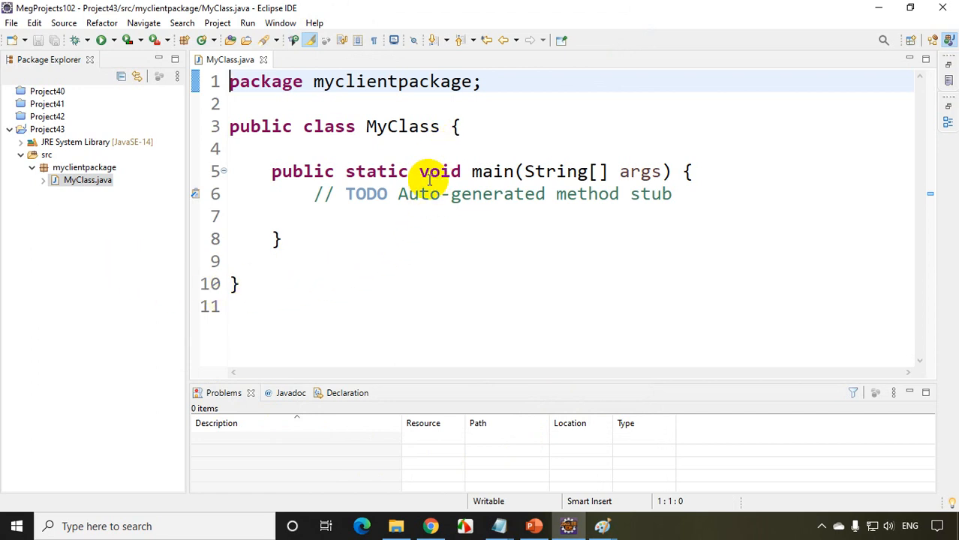
mouse_move(420, 276)
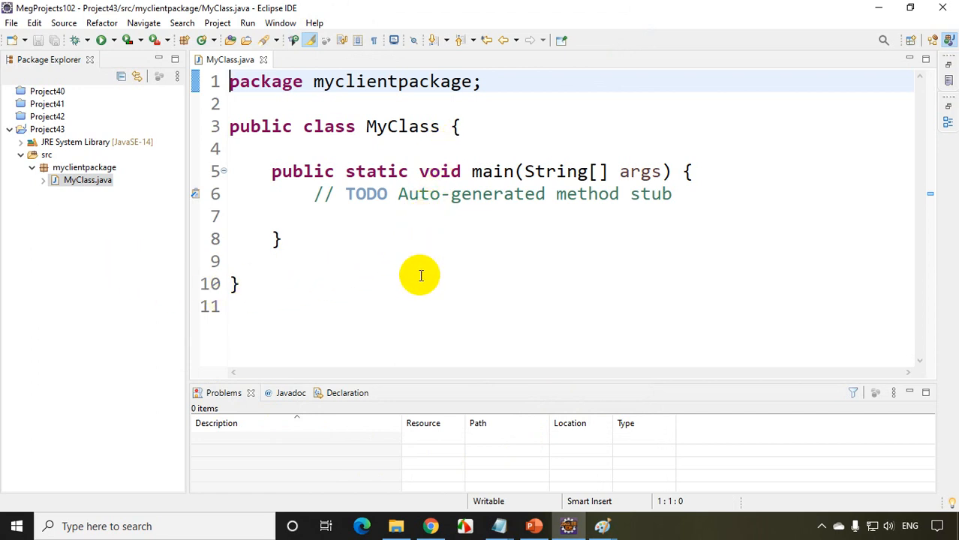
left_click(395, 525)
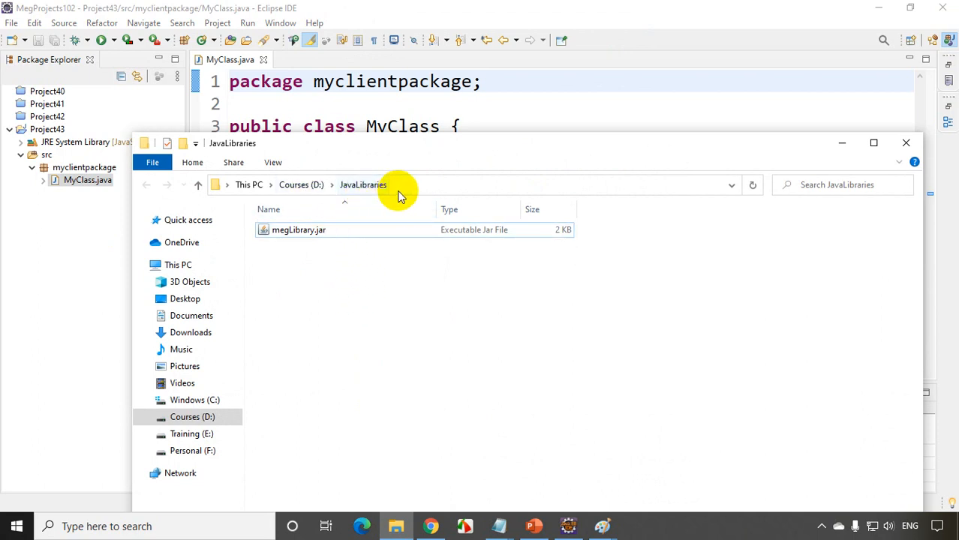
right_click(254, 185)
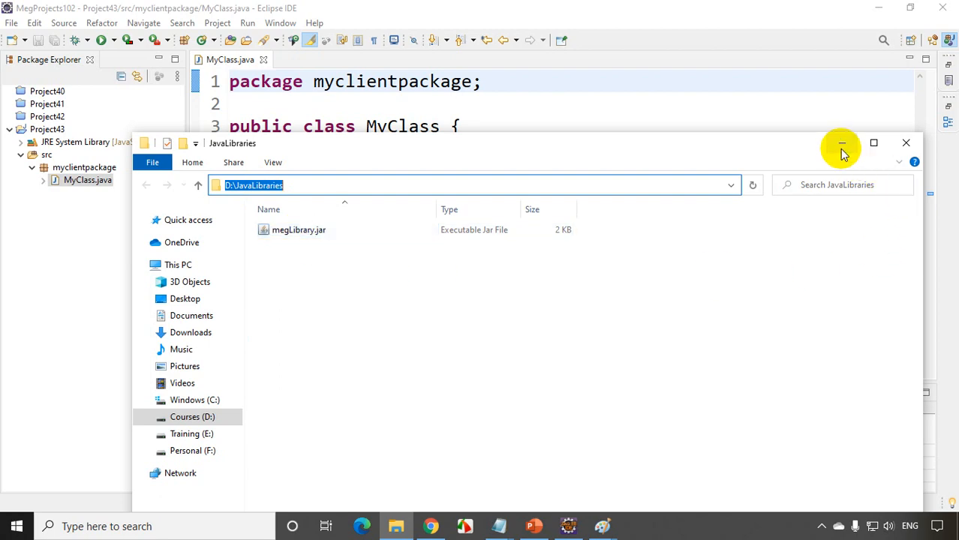
left_click(841, 143)
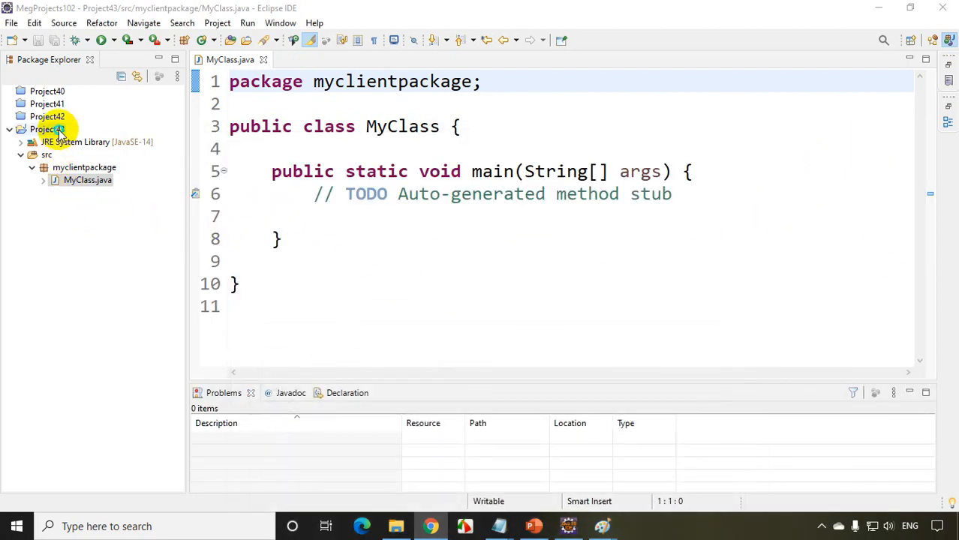
Open Project43's Java Build Path Libraries and start adding an external JAR to Classpath.
right_click(46, 129)
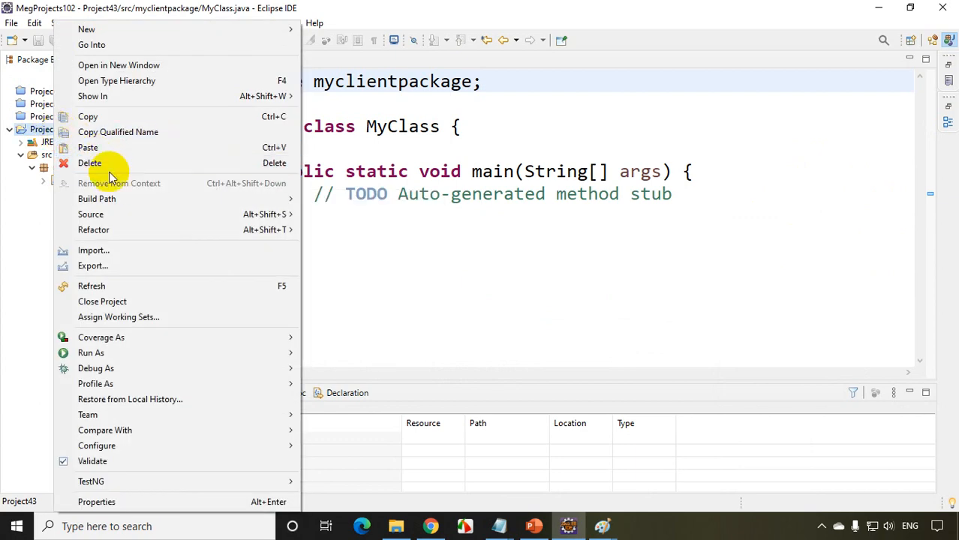
mouse_move(97, 198)
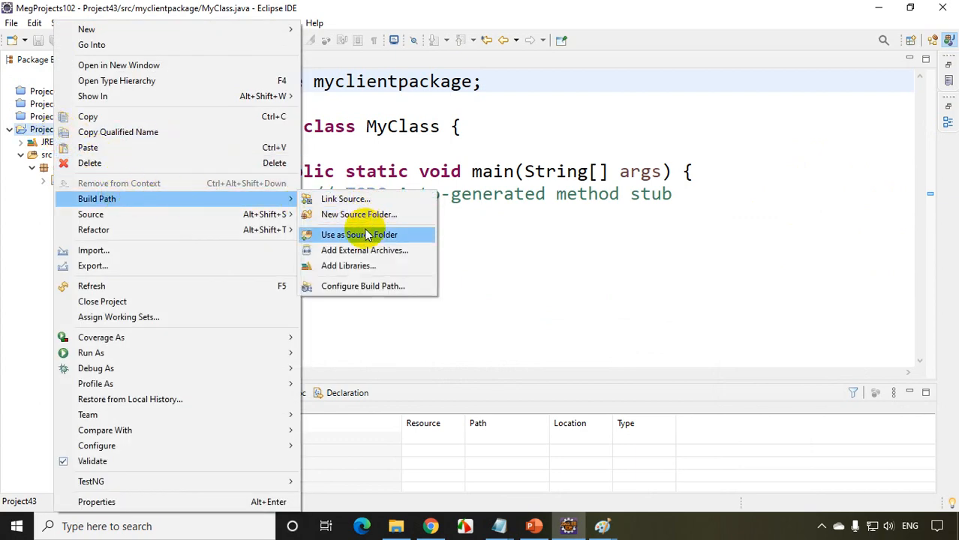
left_click(362, 286)
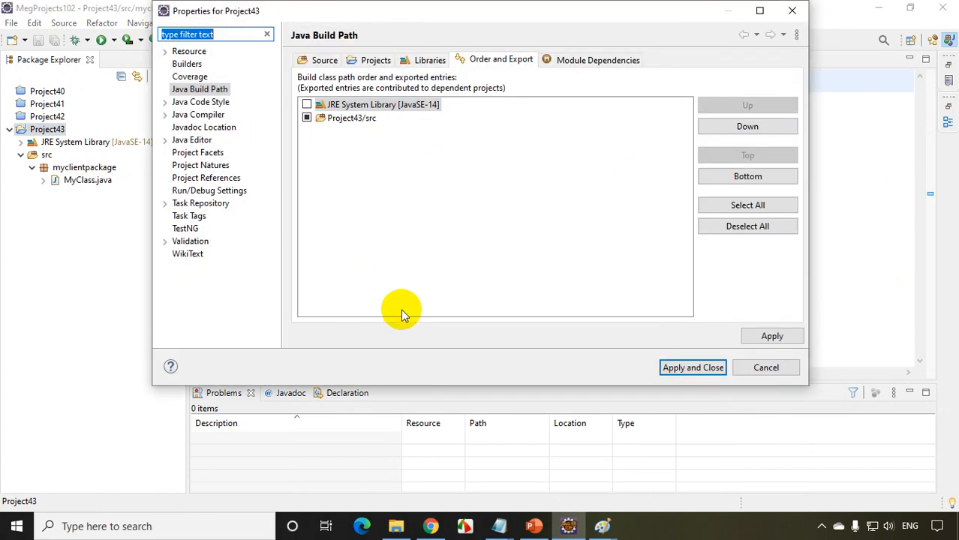
left_click(429, 60)
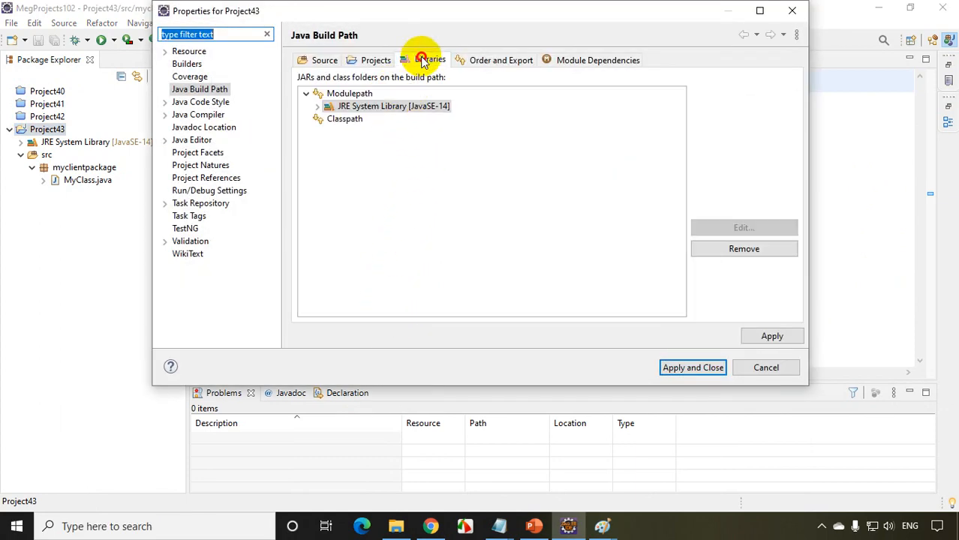
left_click(429, 60)
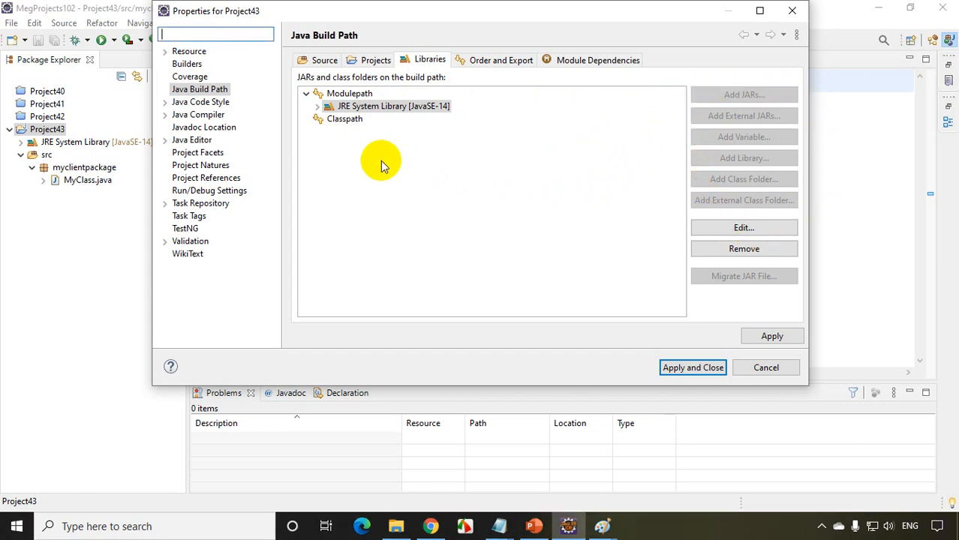
left_click(345, 118)
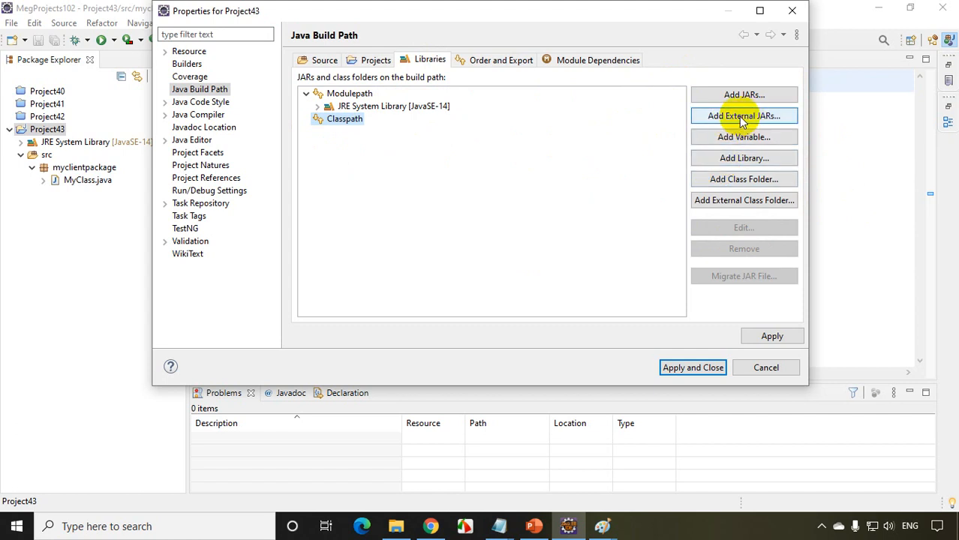
left_click(743, 115)
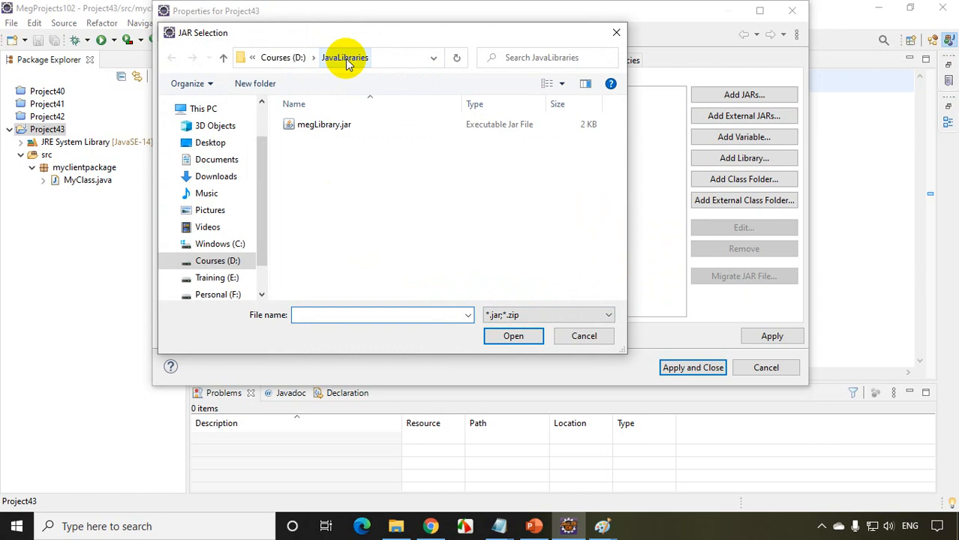
Add megLibrary.jar from D:\JavaLibraries to the classpath and apply the changes.
left_click(324, 124)
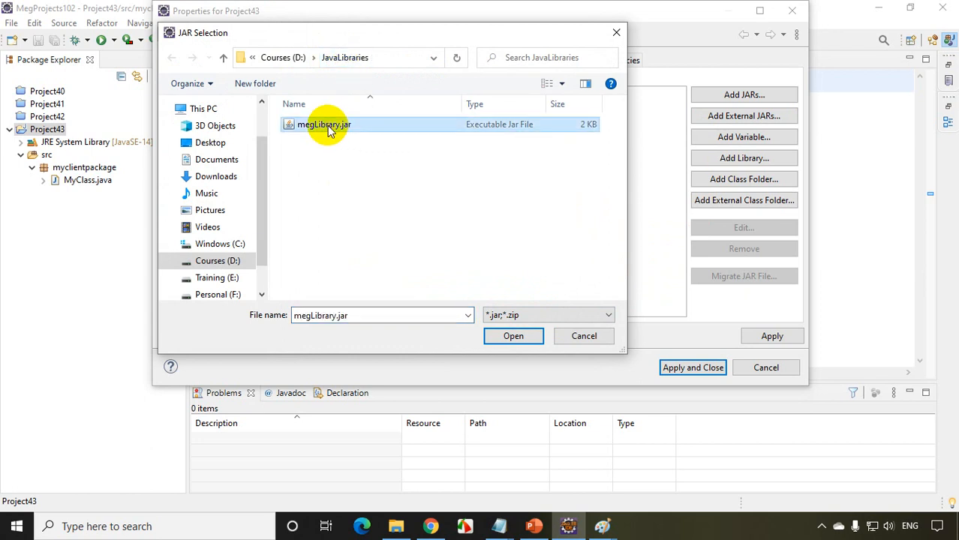
left_click(513, 335)
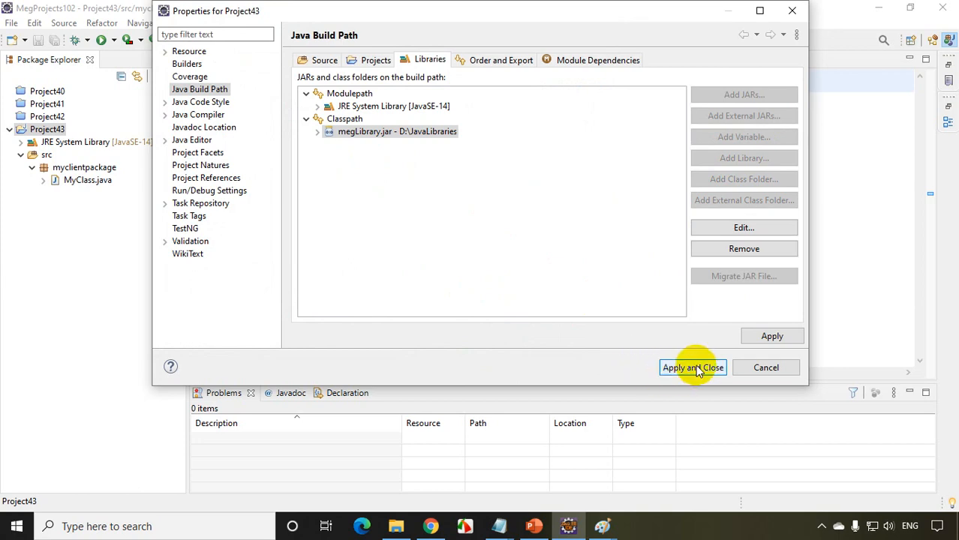
left_click(691, 368)
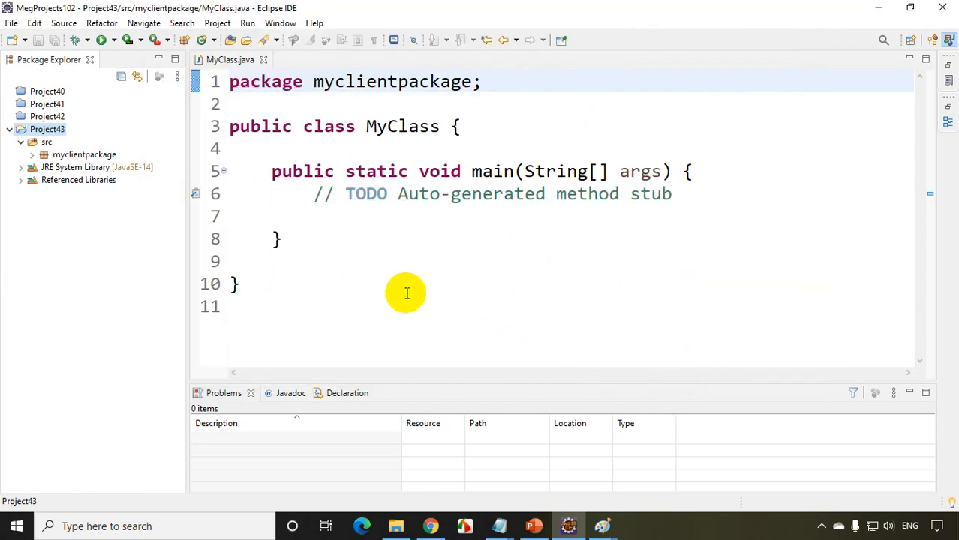
mouse_move(126, 249)
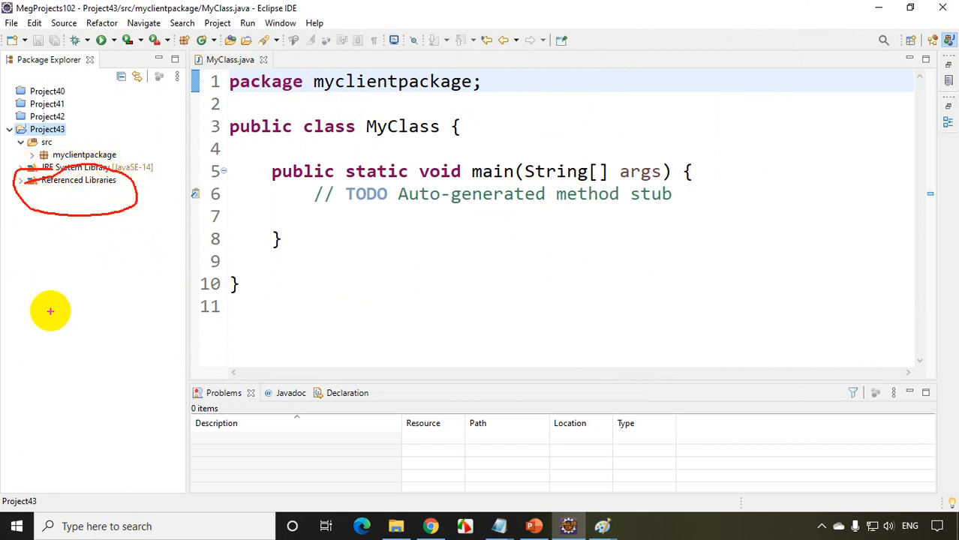
Expand Referenced Libraries, megLibrary.jar and collegesubjects to show Mathematics.class.
left_click(19, 180)
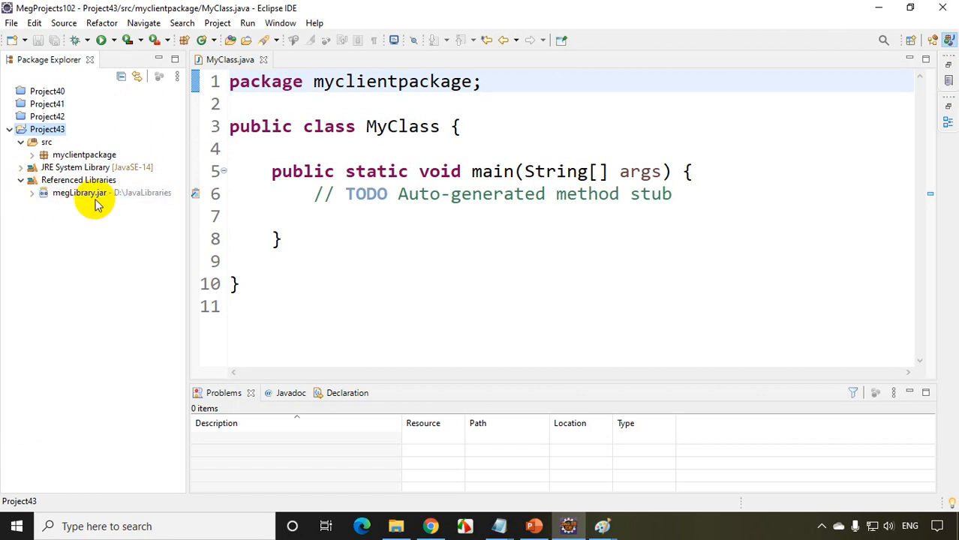
left_click(33, 193)
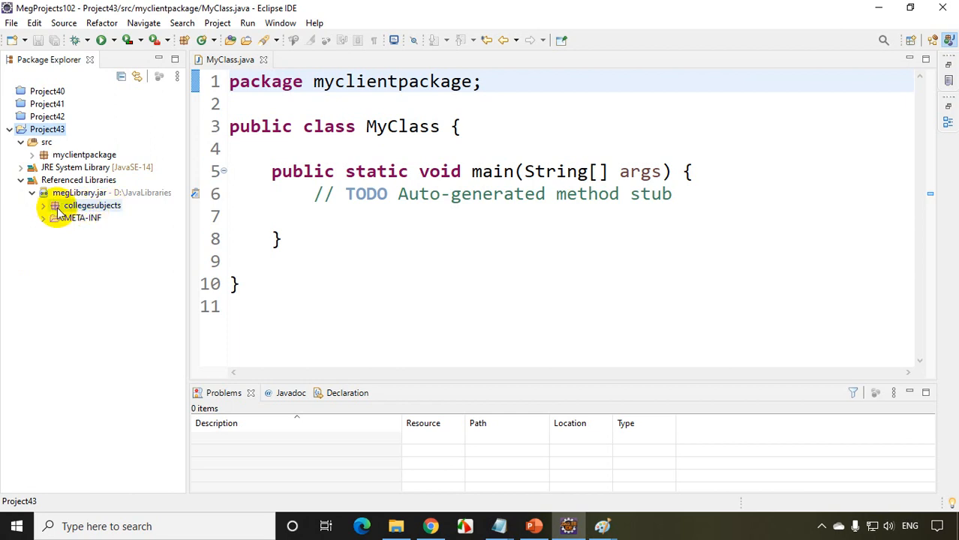
left_click(43, 205)
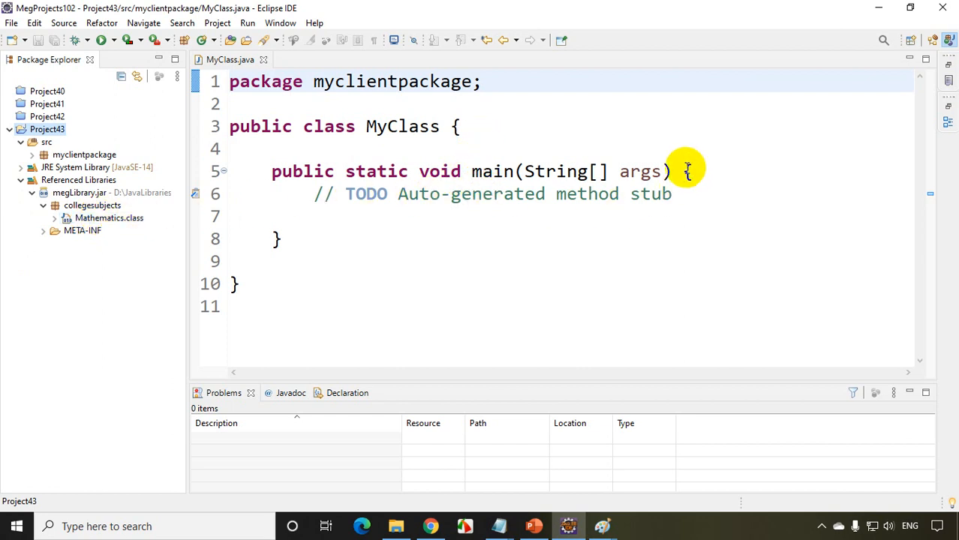
Replace main's TODO comment with 'Mathematics obj = new Mathematics();'.
key("Enter")
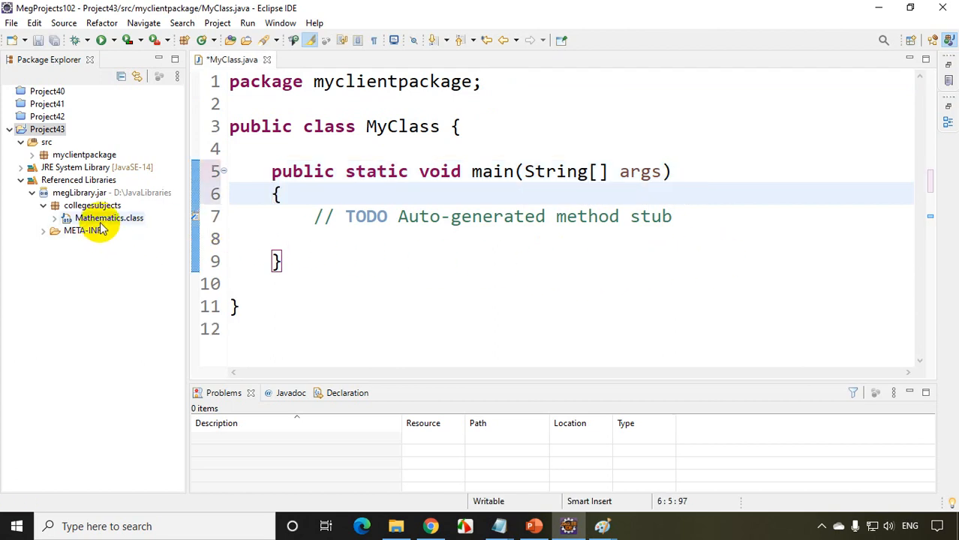
left_click(110, 218)
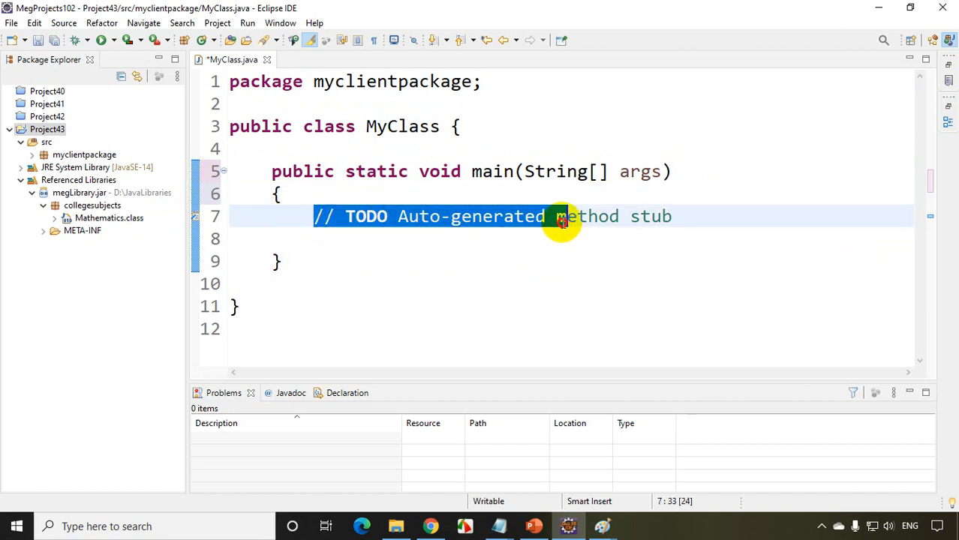
type("Mat")
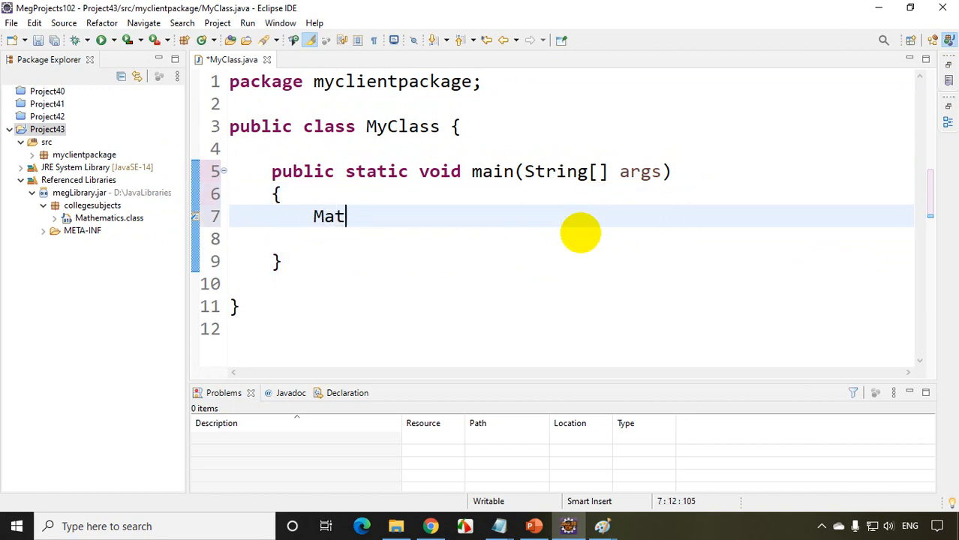
type("hematics obj")
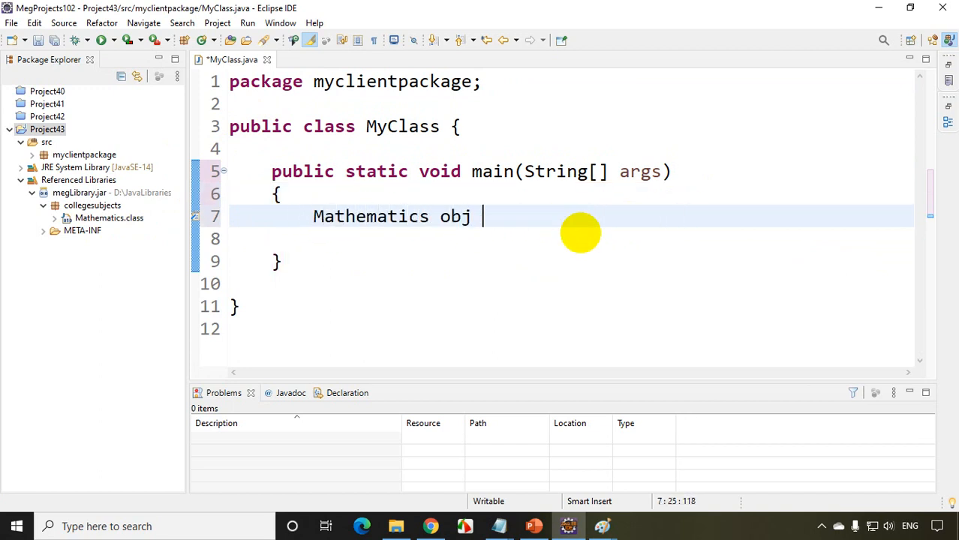
type("= new Mathem")
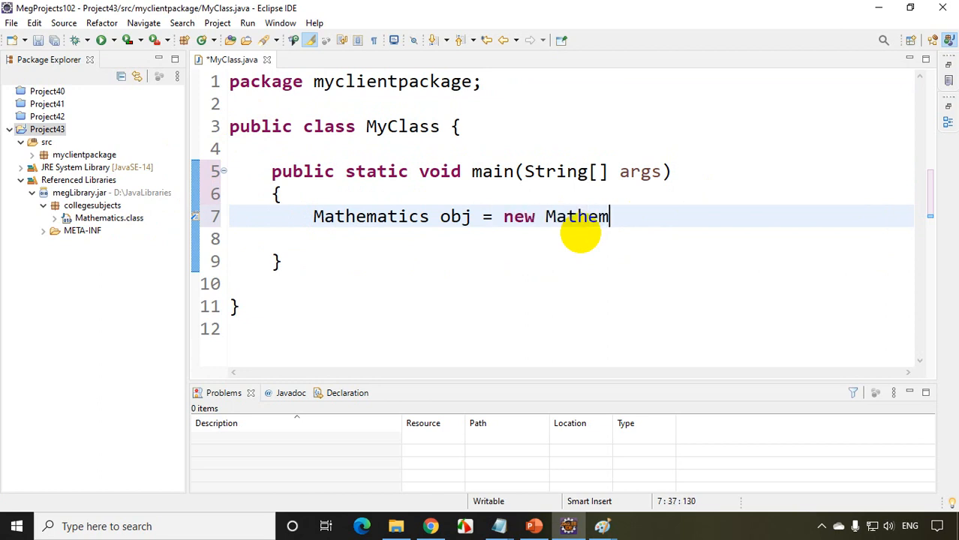
type("atics()")
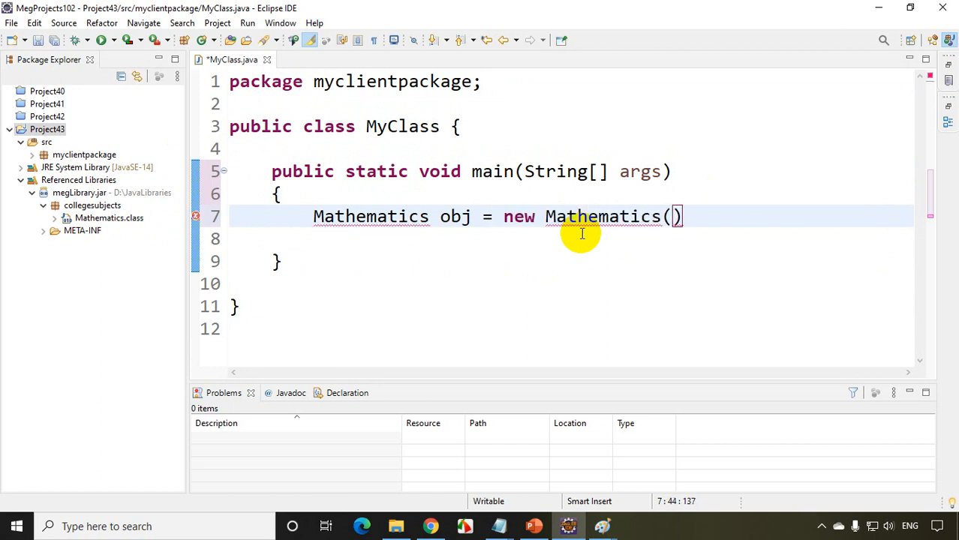
type(";")
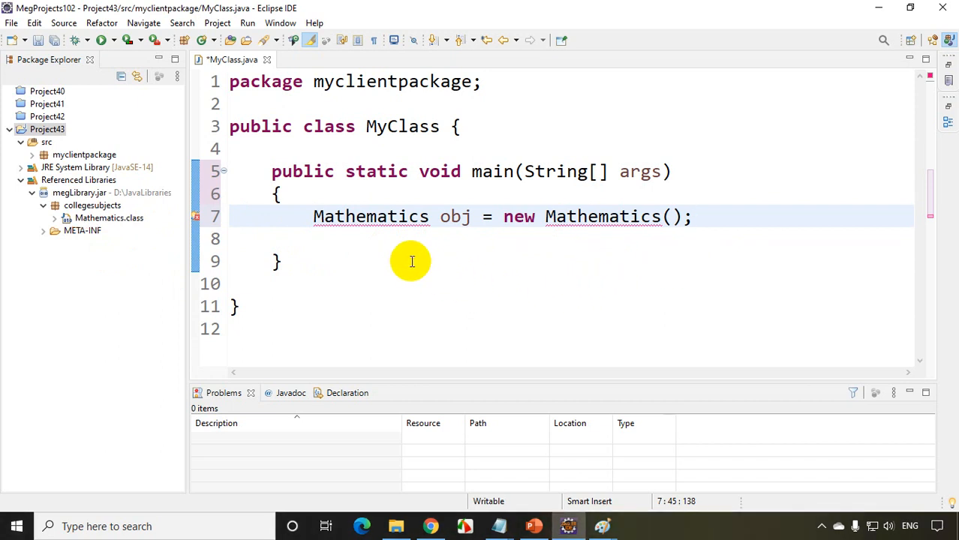
mouse_move(367, 225)
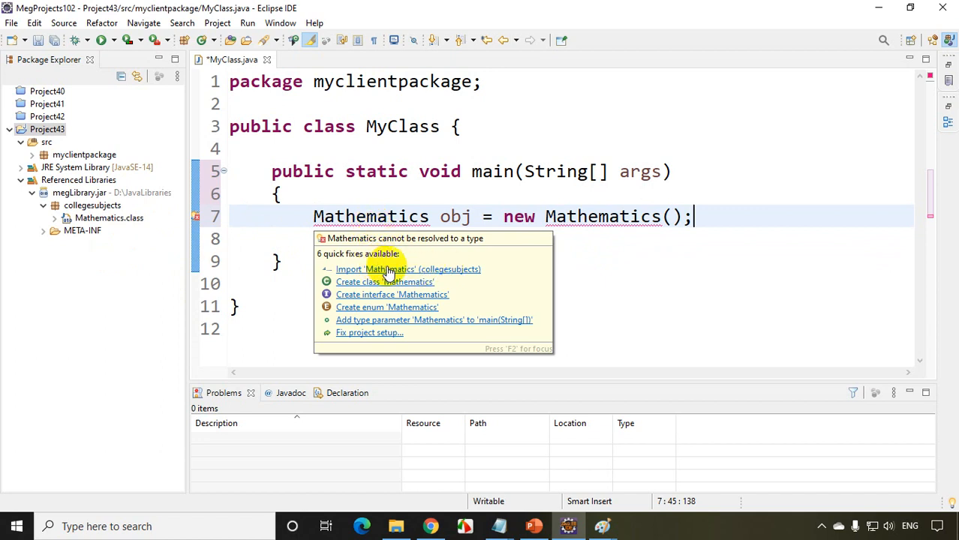
Apply the Import 'Mathematics' (collegesubjects) quick fix and place the cursor on line 10.
left_click(408, 269)
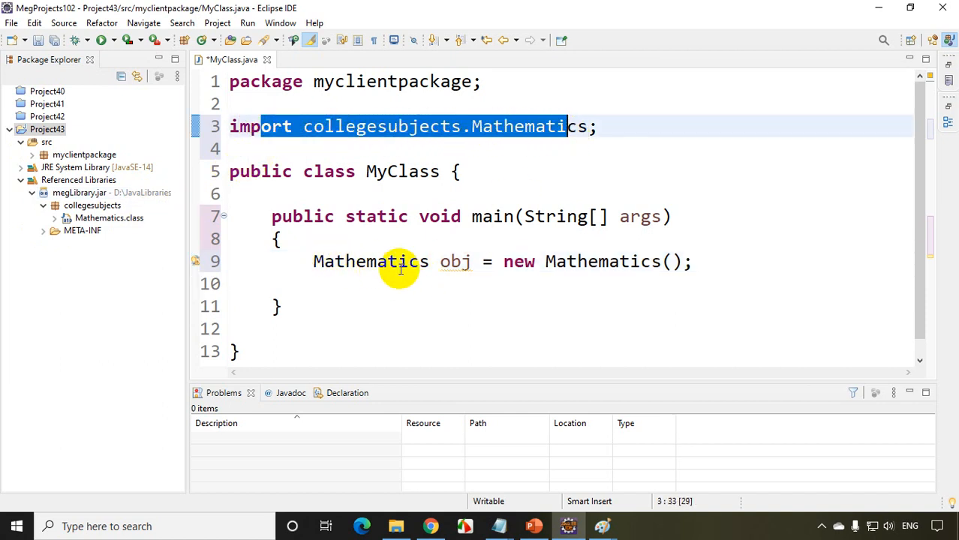
left_click(717, 284)
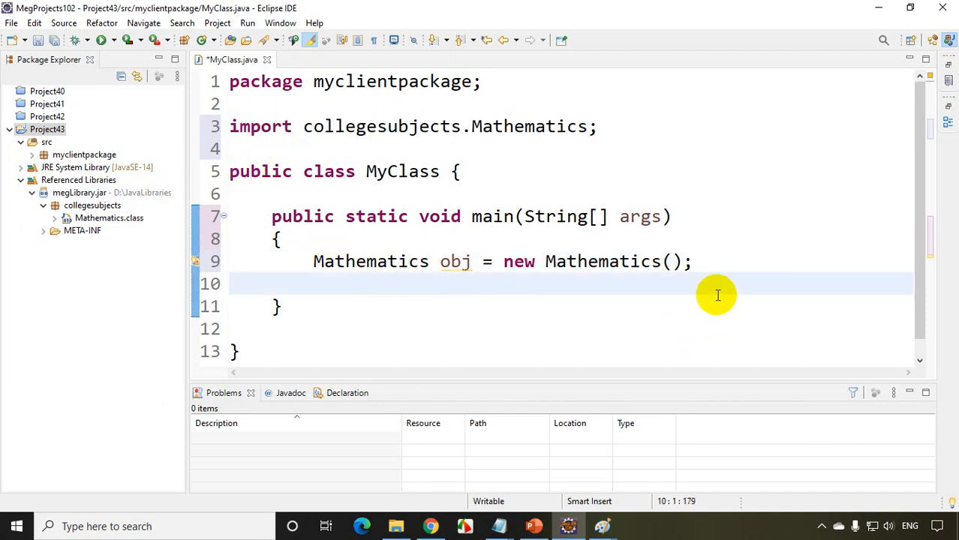
Add System.out.println(obj.add(5, 6)) to main using the syso template.
type("syso")
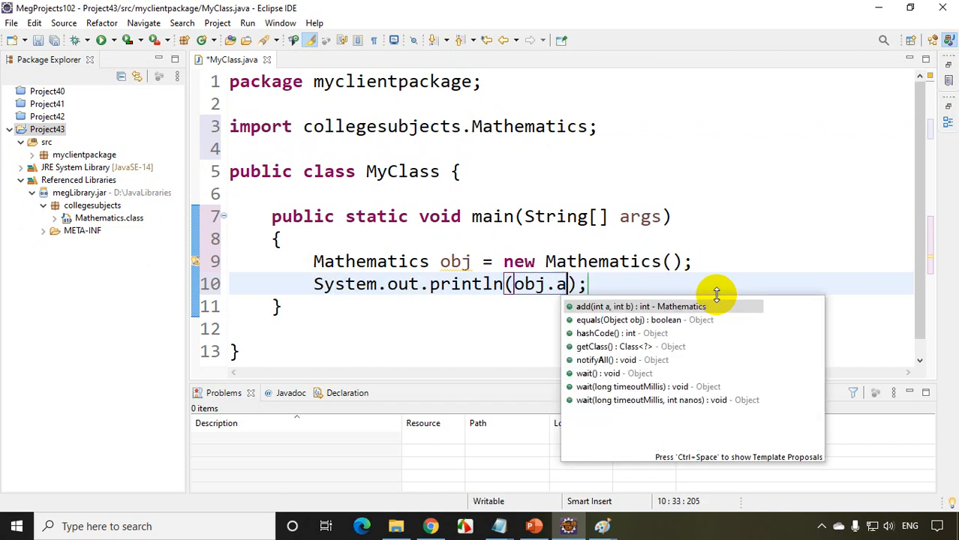
left_click(640, 306)
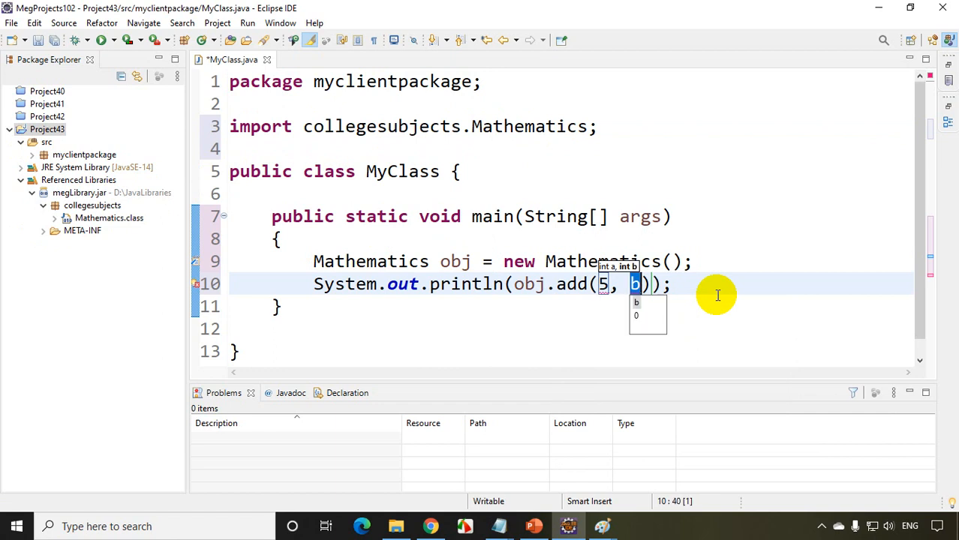
type("6")
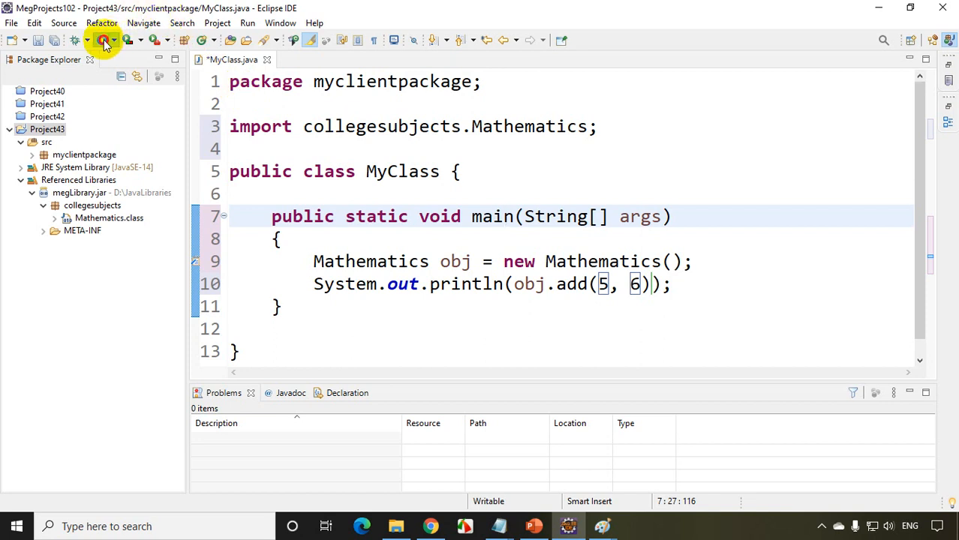
Save and launch MyClass, confirming obj.add(5, 6) prints 11 in the Console.
left_click(104, 40)
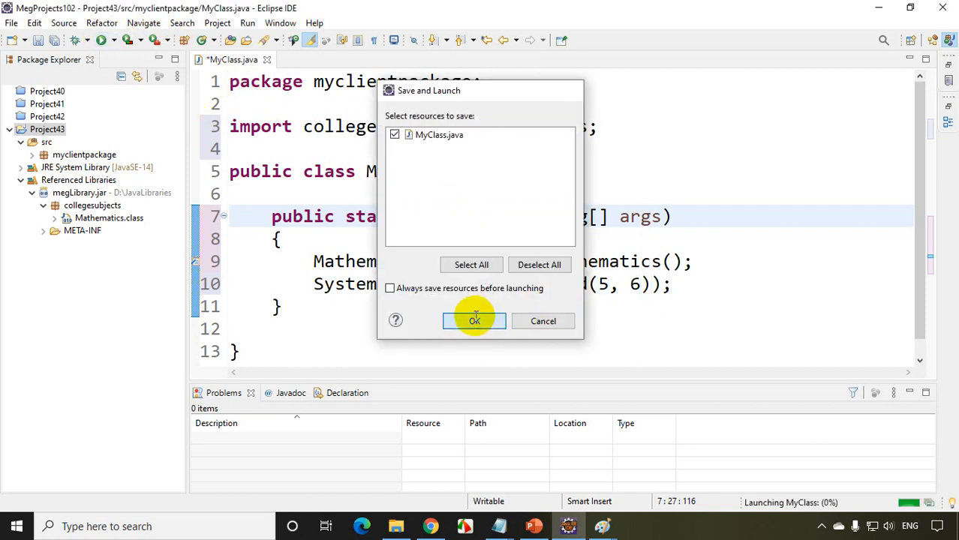
left_click(473, 320)
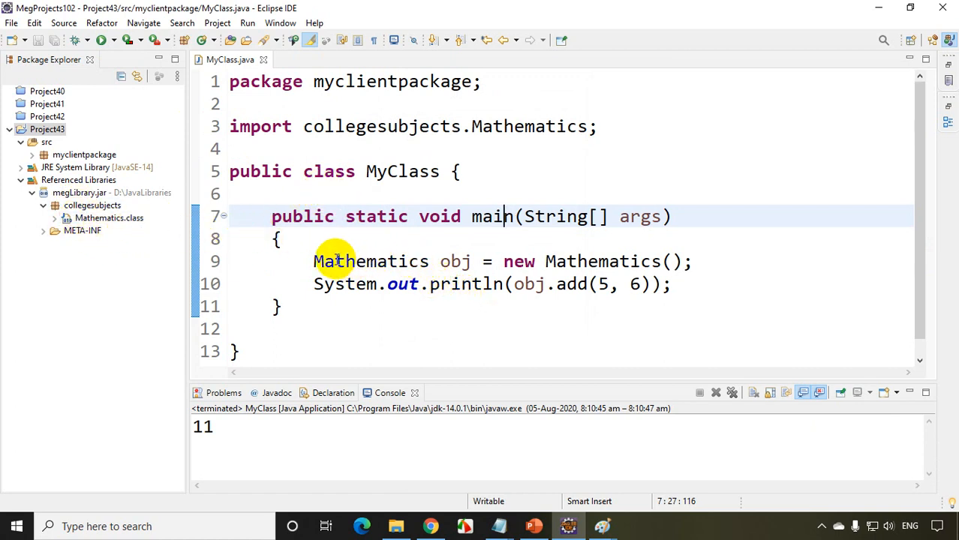
double_click(601, 261)
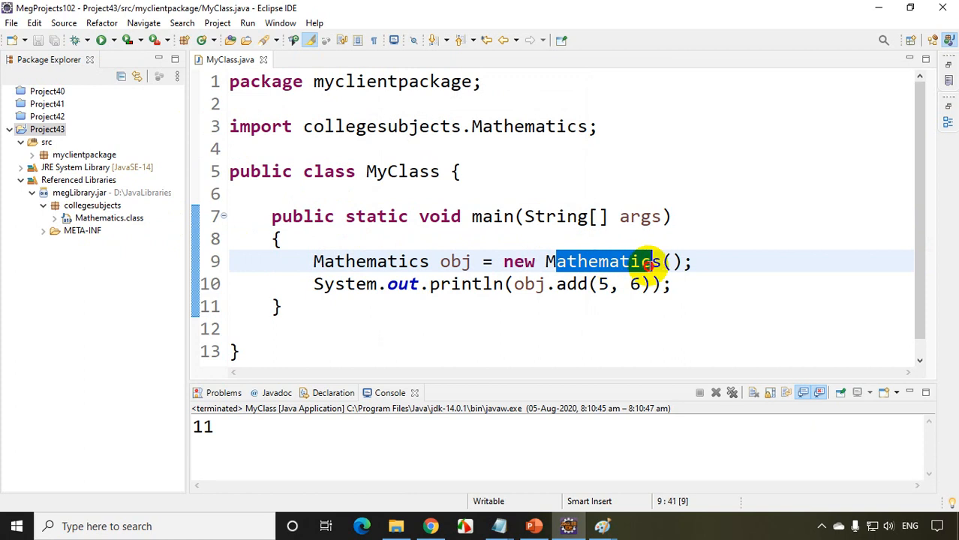